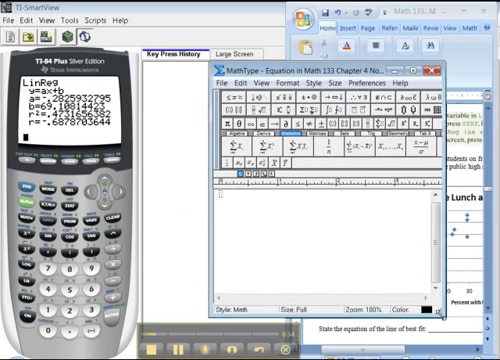
pyautogui.moveTo(320, 224)
pyautogui.write('ŷ = −0')
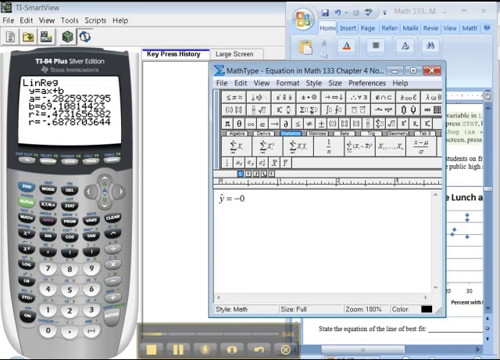
# Enter the regression equation y = −0.2826x + 69.1081 in the MathType window, correcting the mistyped slope digit
pyautogui.write('.283')
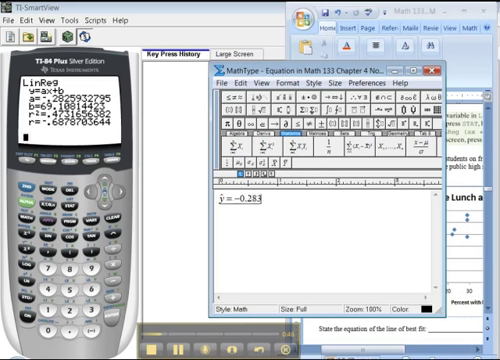
pyautogui.press('Backspace')
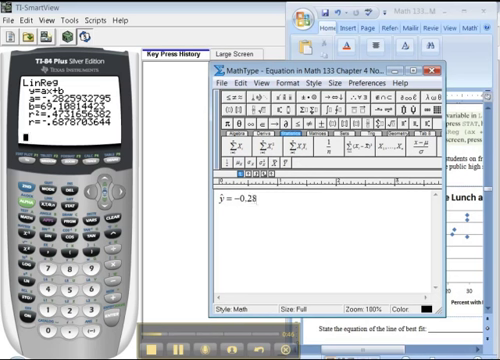
pyautogui.write('26')
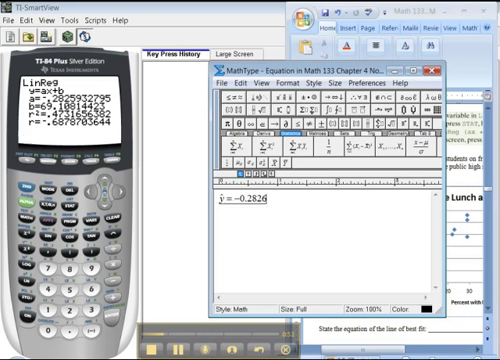
pyautogui.write('x +')
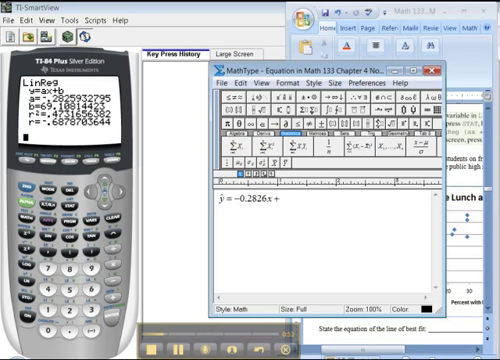
pyautogui.write('69.')
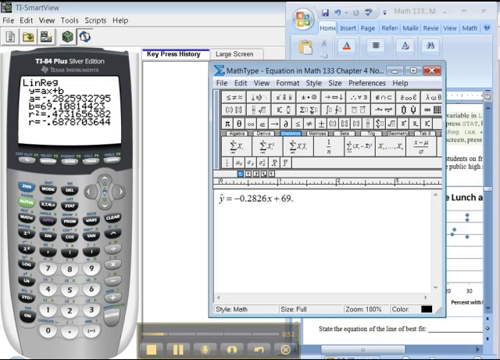
pyautogui.write('108')
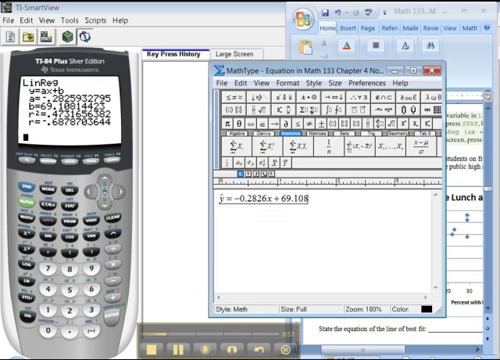
pyautogui.write('1')
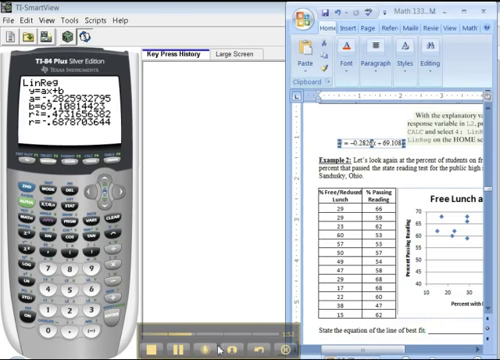
# Scroll the worksheet down to the line-of-best-fit question below the data table and scatterplot
pyautogui.scroll(-3)
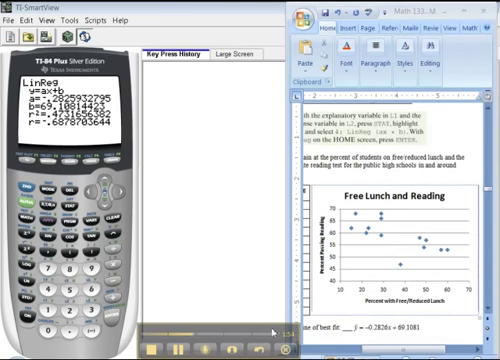
pyautogui.scroll(-3)
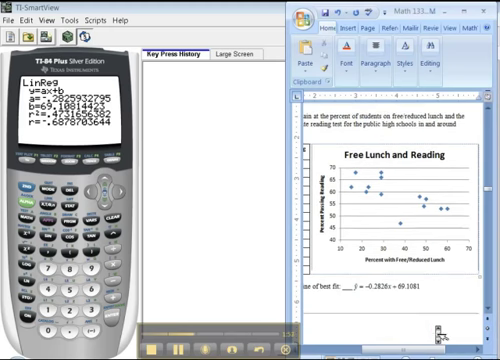
pyautogui.scroll(-3)
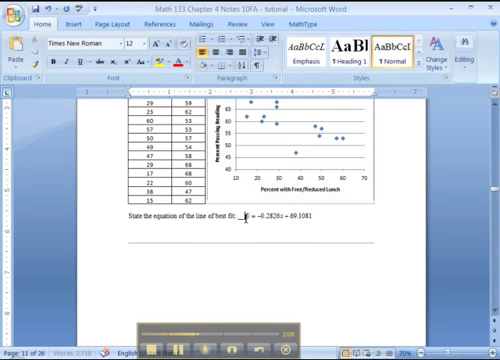
pyautogui.moveTo(316, 236)
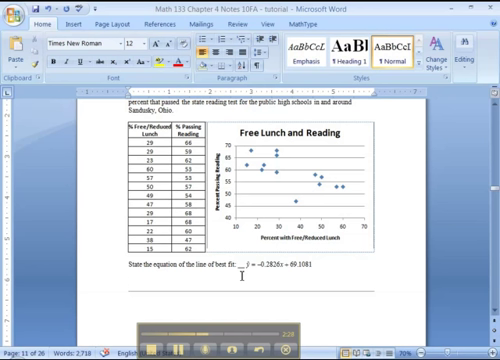
# Write 'Slope:' — each 1% rise in free/reduced lunch means reading pass rate goes down by .28
pyautogui.write('Slop')
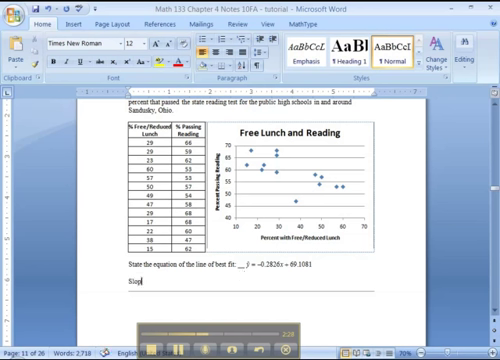
pyautogui.press('Backspace')
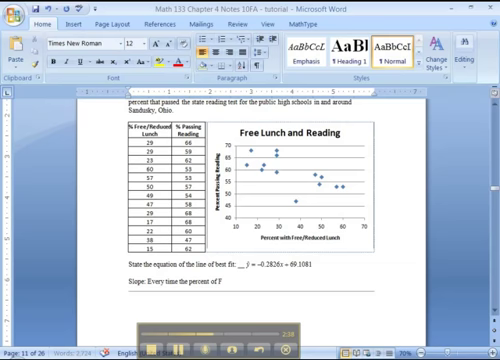
pyautogui.write('Free')
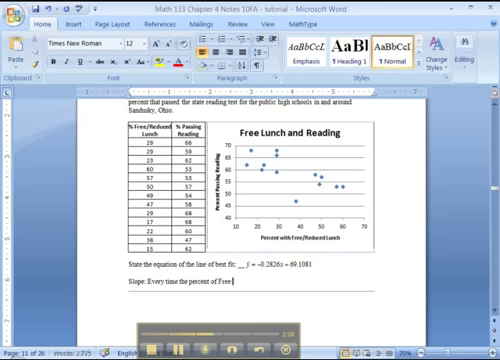
pyautogui.write('Reduced lunc')
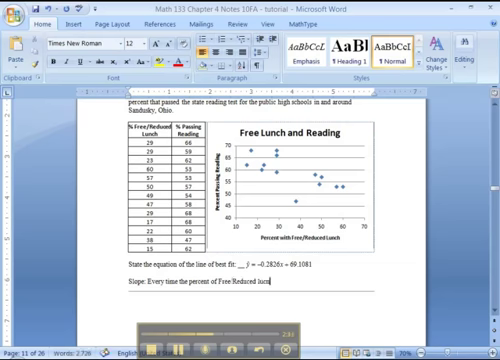
pyautogui.write('goes up in a school by 1, the % that')
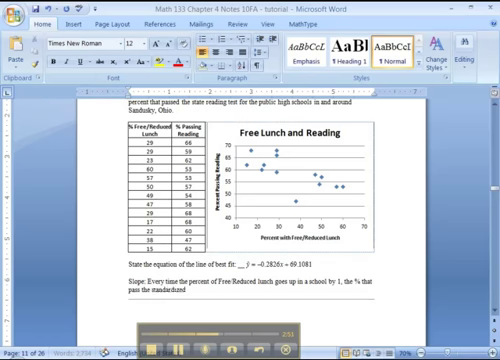
pyautogui.write('reading')
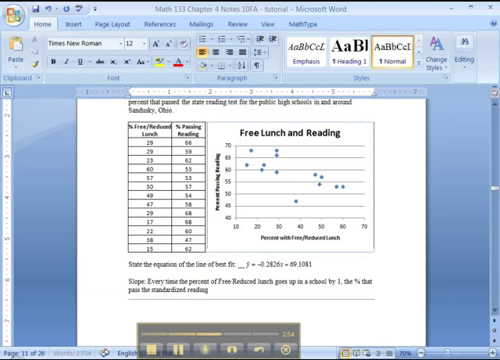
pyautogui.write('test goes down by')
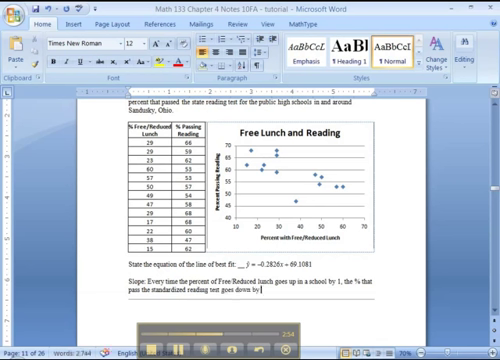
pyautogui.write('28.3%.')
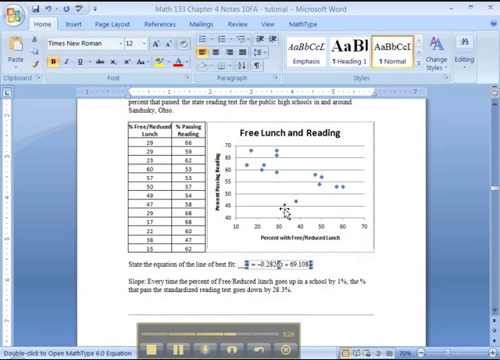
pyautogui.moveTo(252, 172)
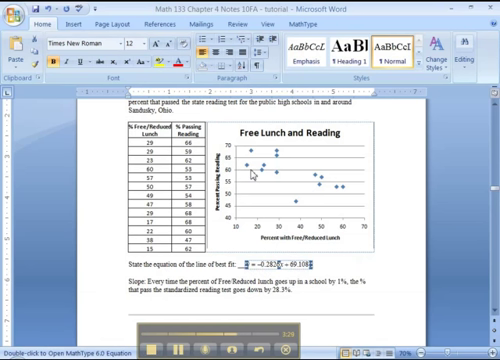
pyautogui.moveTo(282, 162)
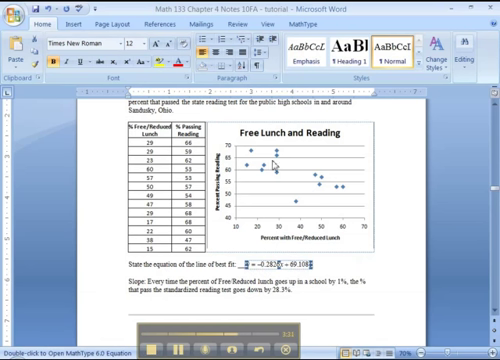
pyautogui.moveTo(244, 224)
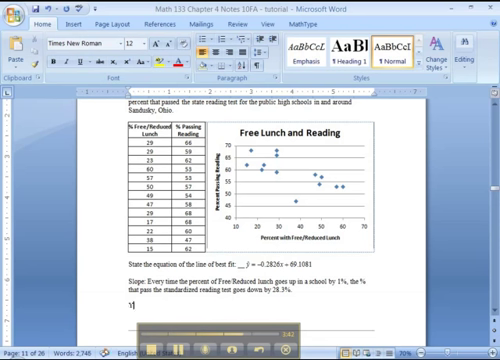
# Begin 'Y-intercept:' line describing the estimate for a school with 0% of students on free/reduced lunch
pyautogui.write('Y-intercept: If a school has')
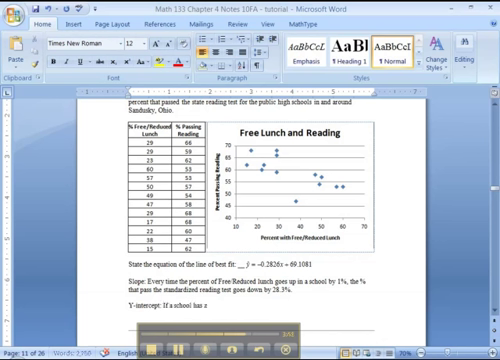
pyautogui.write('zero')
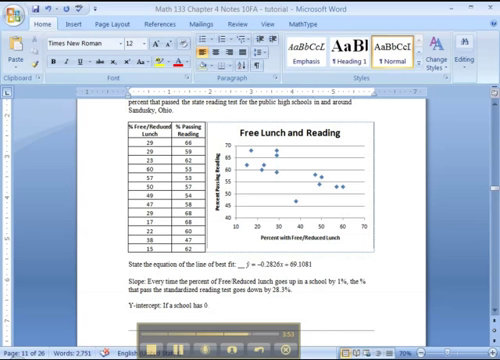
pyautogui.write('0% of students on t')
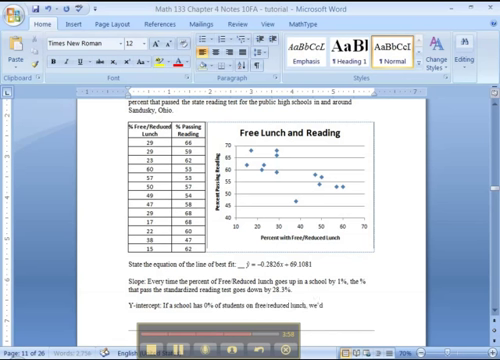
pyautogui.write('estimate they')
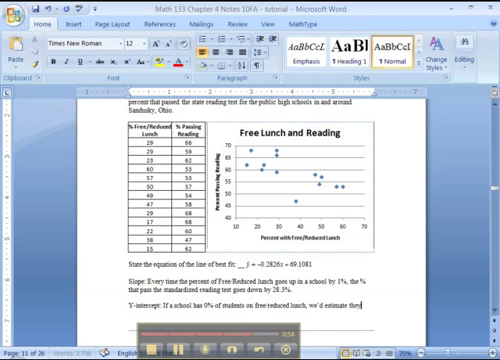